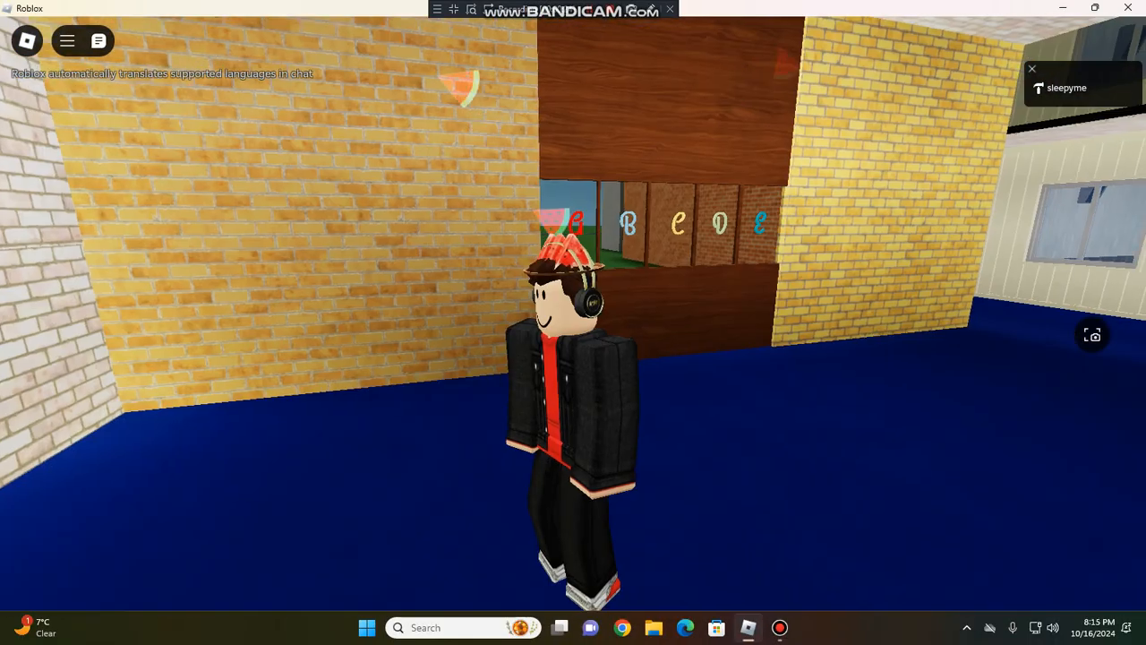
Walk from the lettered classroom through the upstairs hallway toward apartment door 05.
key(w)
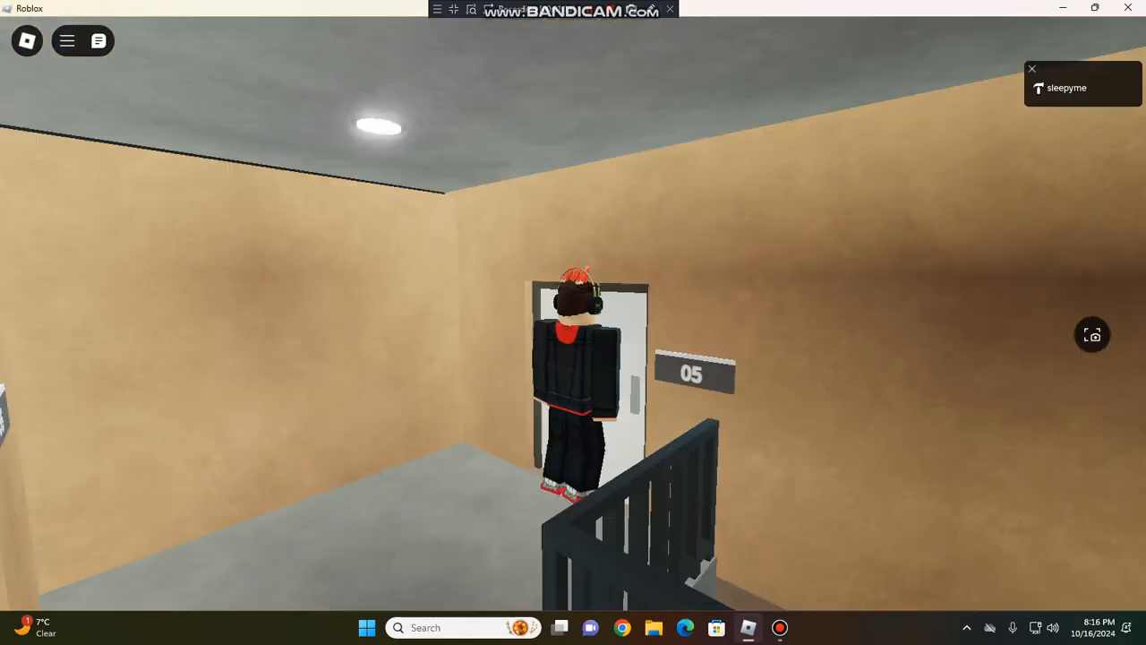
scroll(down, 3)
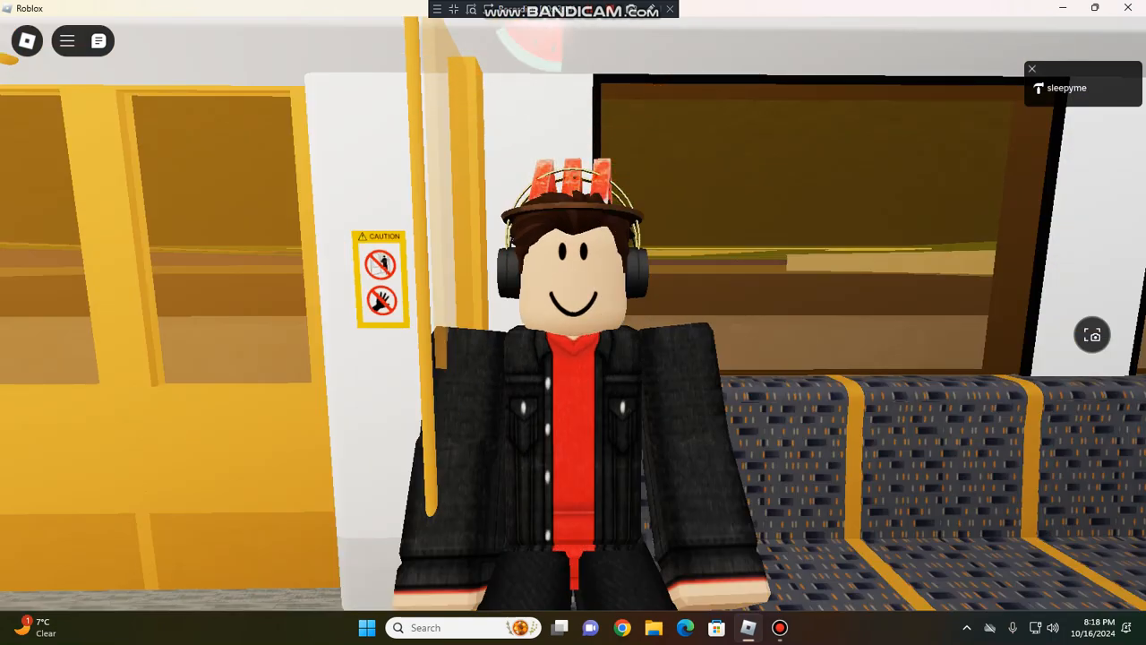
Ride the subway train seated in the patterned carriage seat.
scroll(down, 3)
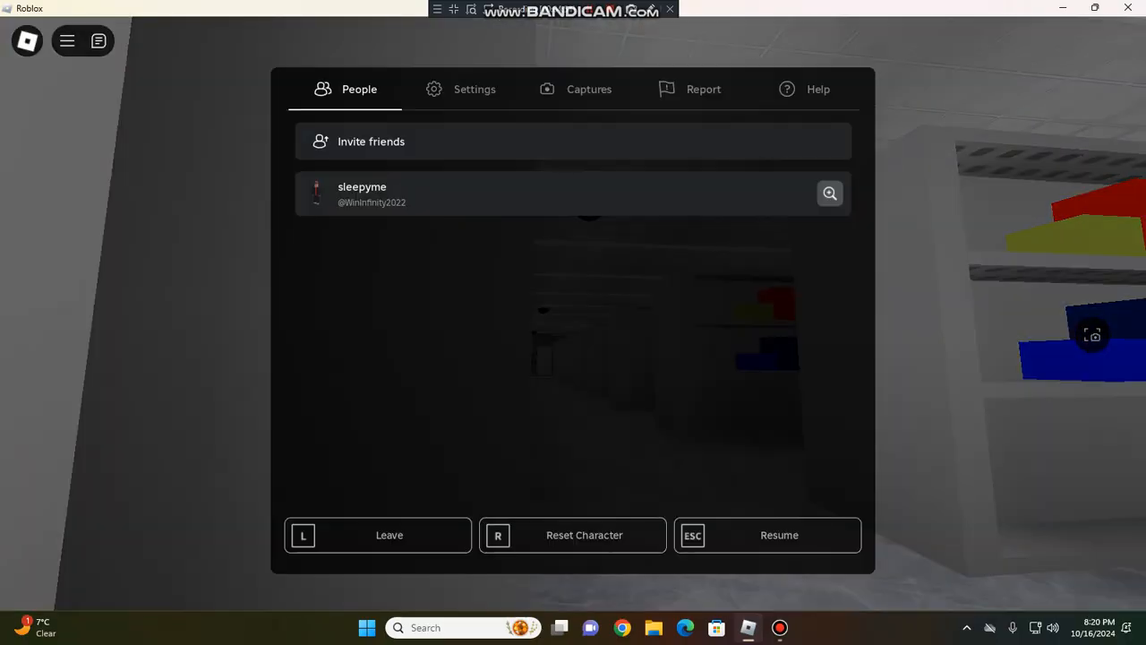
Switch the Roblox menu to the Settings tab and browse its options.
click(473, 89)
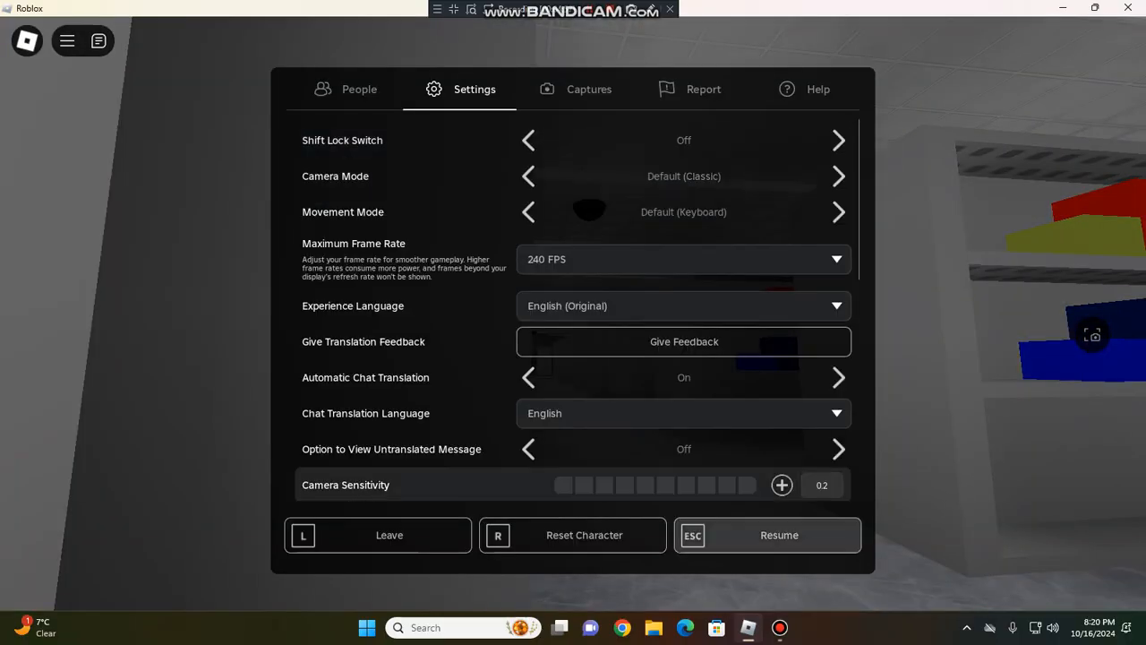
click(778, 535)
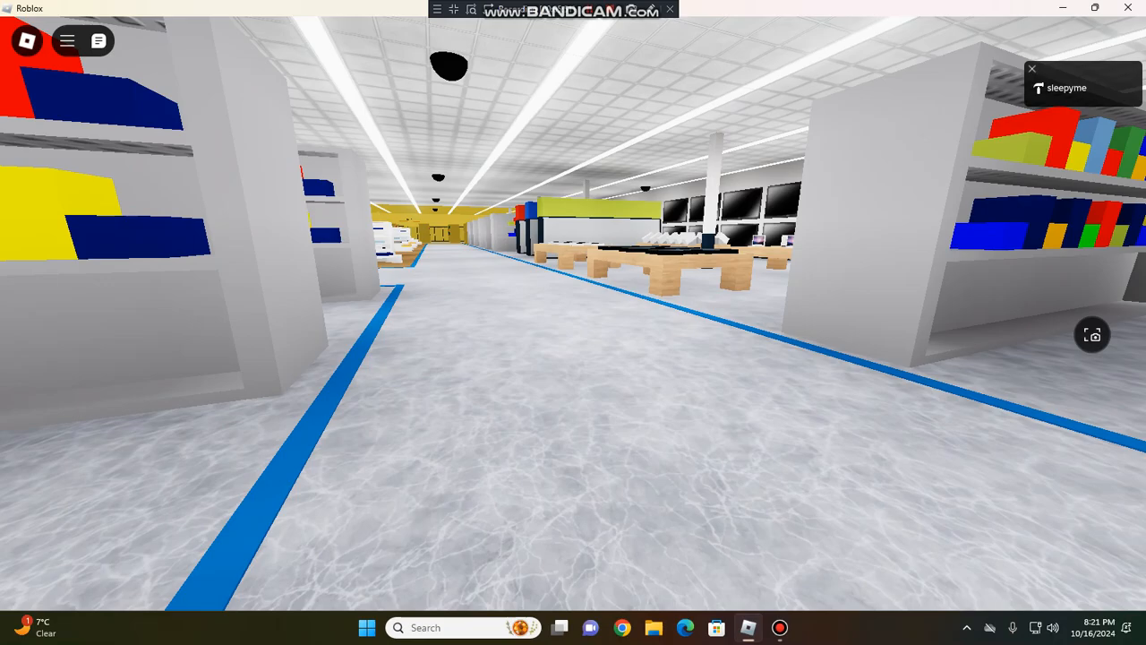
Walk along the store aisle toward the TV displays.
key(w)
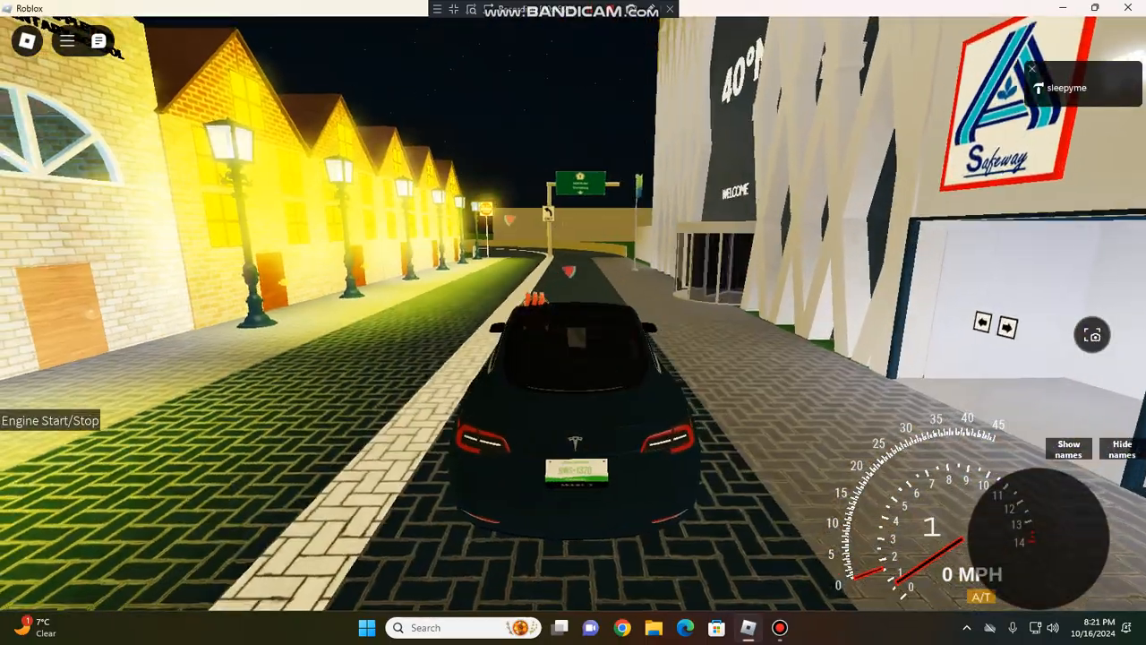
Accelerate the black car off the town road onto grassland beside the highway.
key(w)
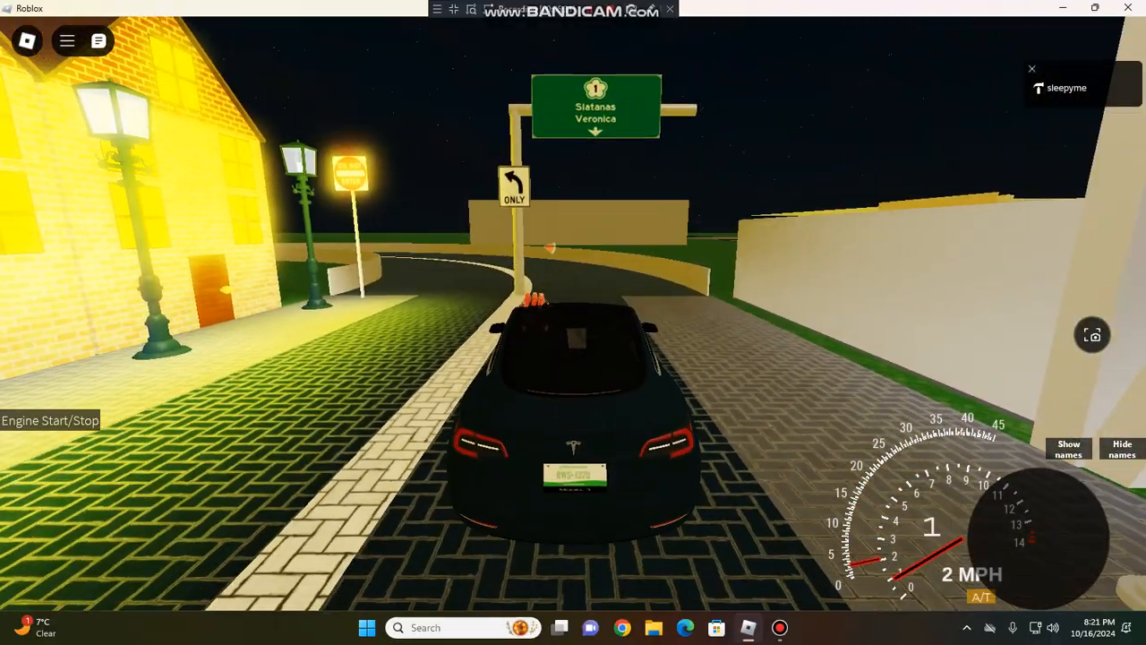
key(w)
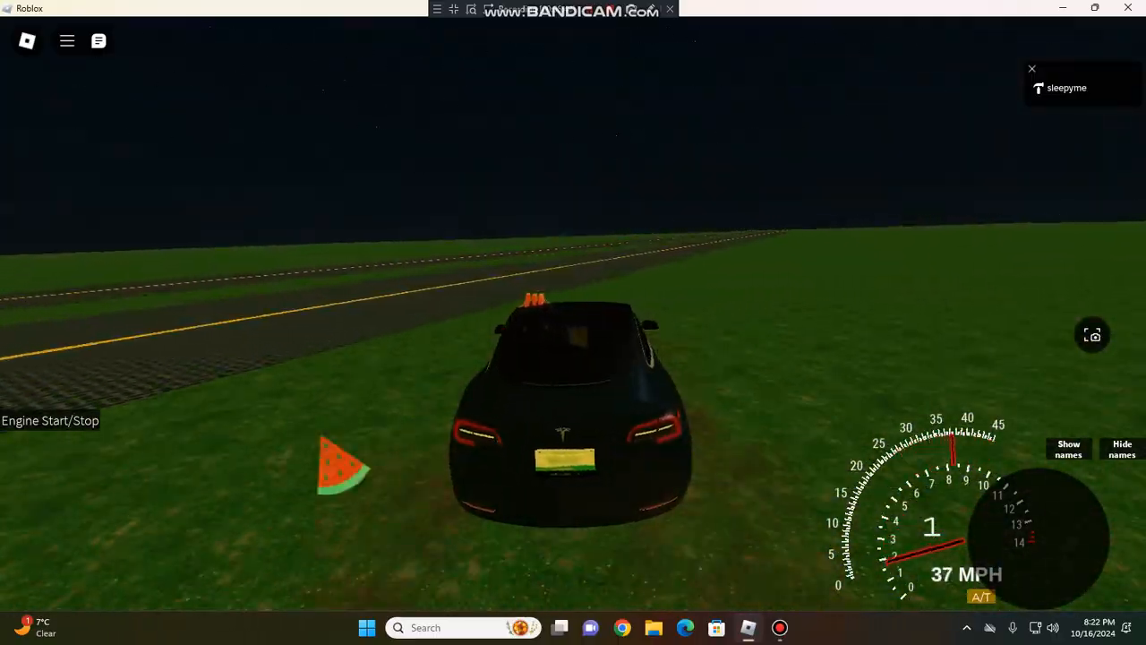
Drive back toward town and stop at 0 MPH under the green signs.
key(w)
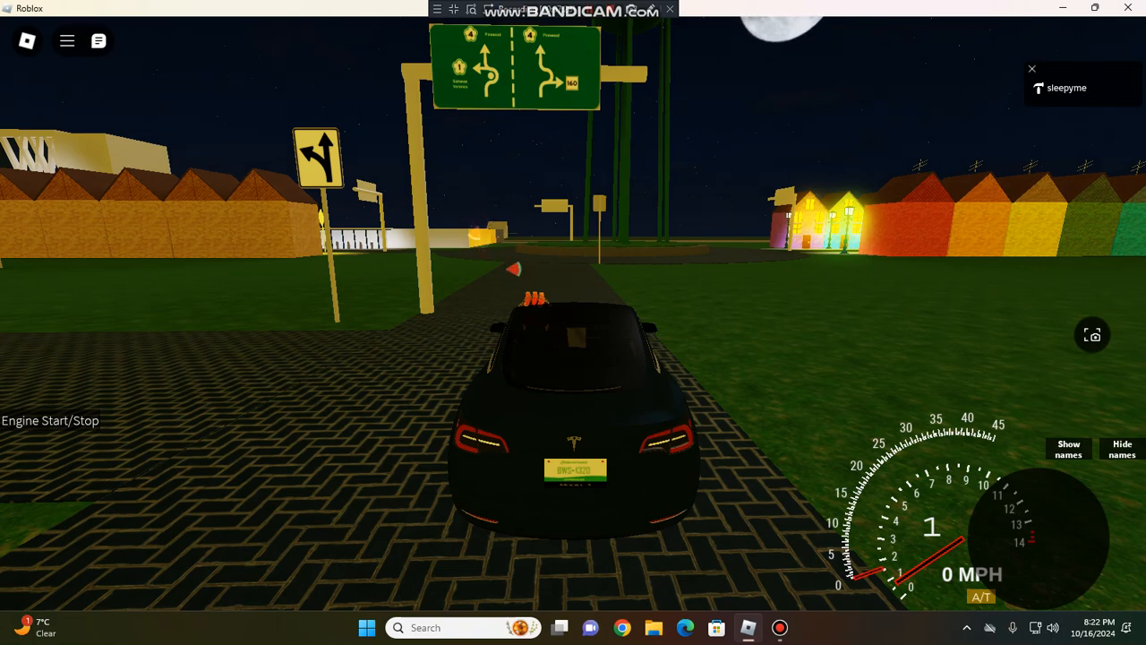
Accelerate from the junction and turn past the long yellow wall.
key(w)
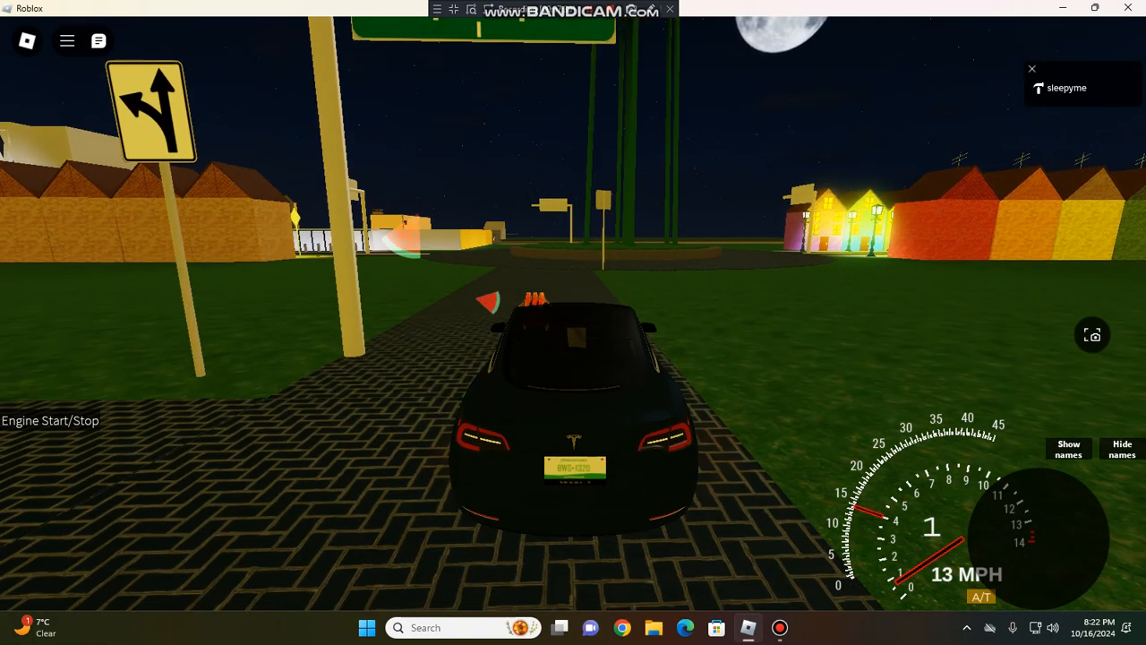
key(w)
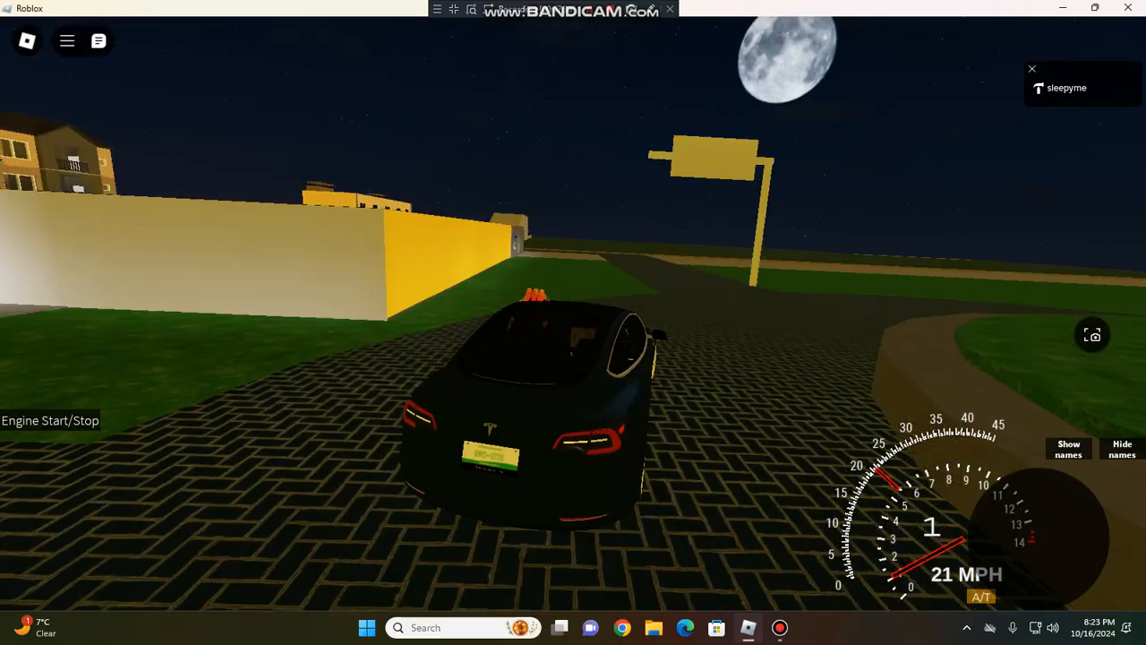
key(w)
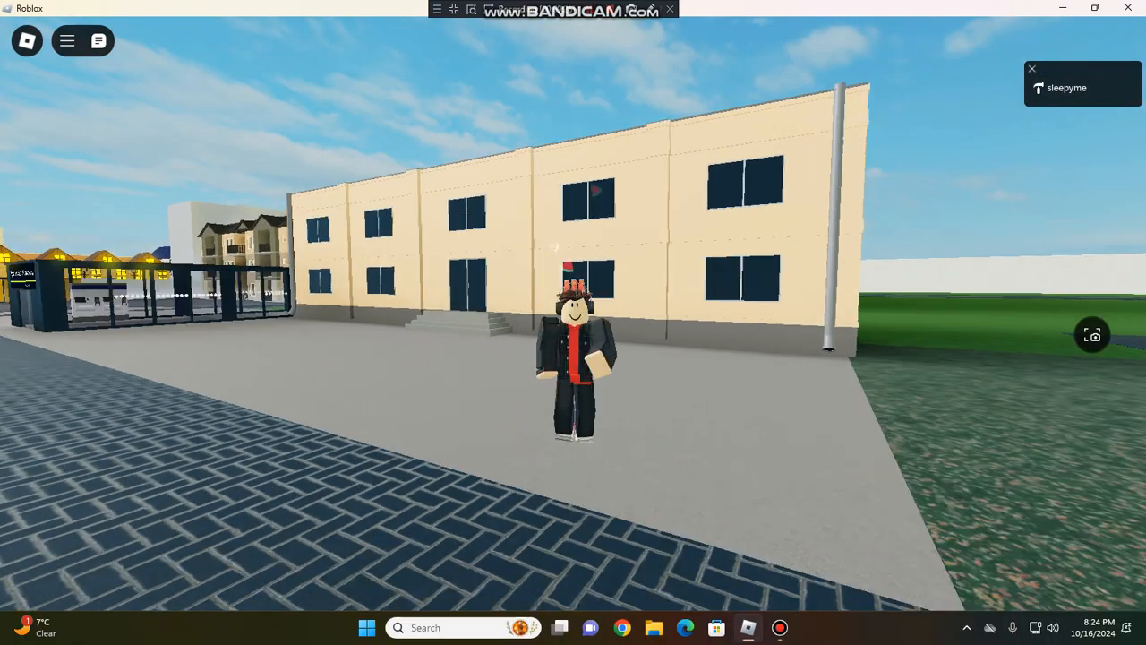
Open the chat panel while standing before the cream building.
click(97, 40)
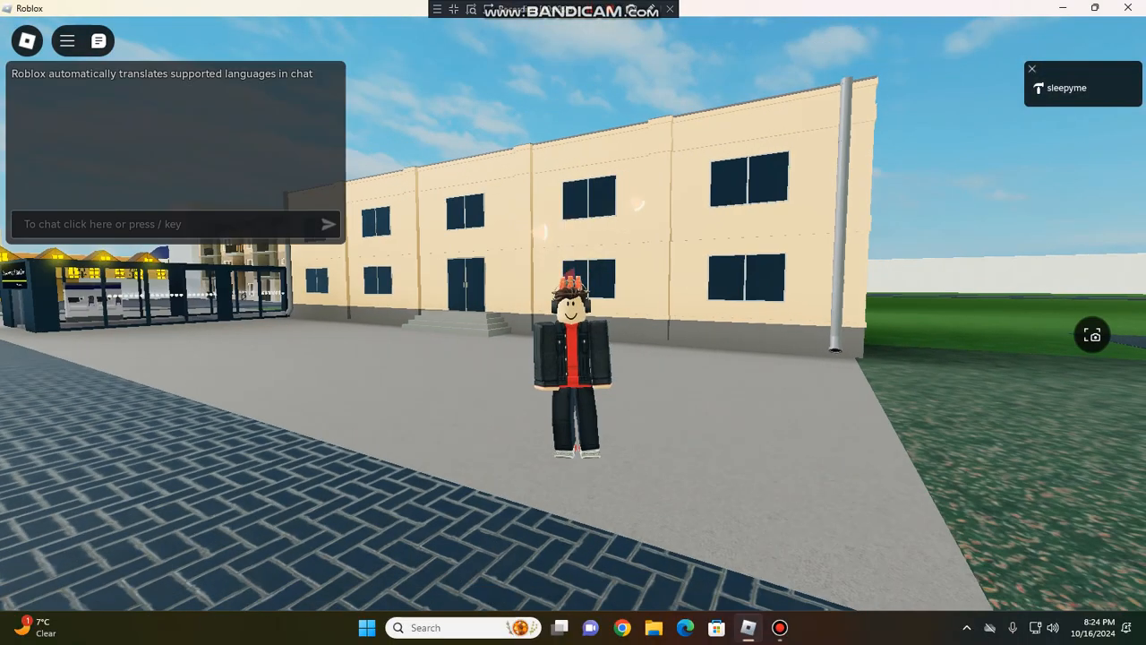